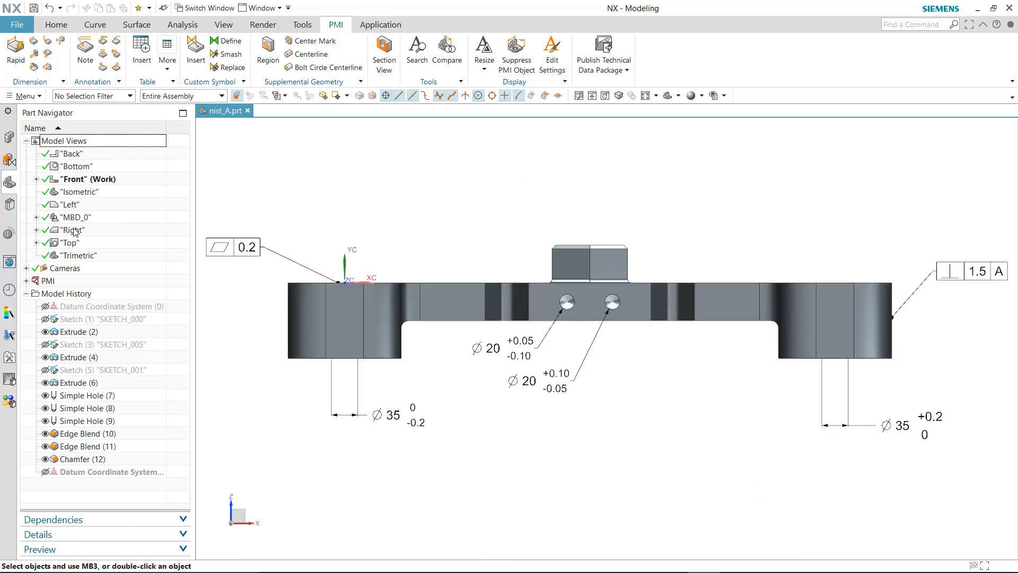
Step: Switch the work view from Top to MBD_0 so the PMI-annotated nist_A part shows in 3D
{"action": "double_click", "coordinate": [76, 216]}
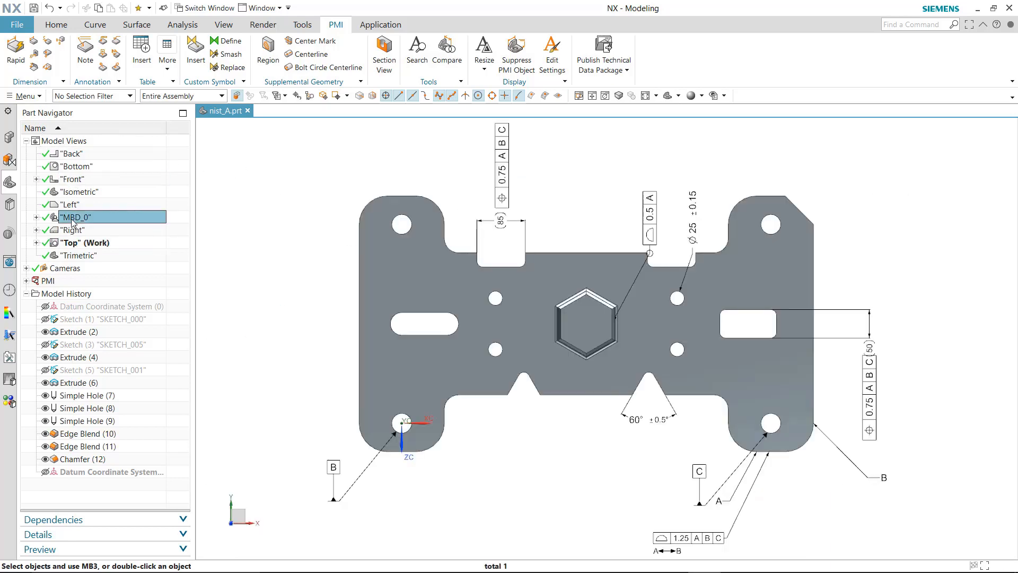
{"action": "double_click", "coordinate": [72, 216]}
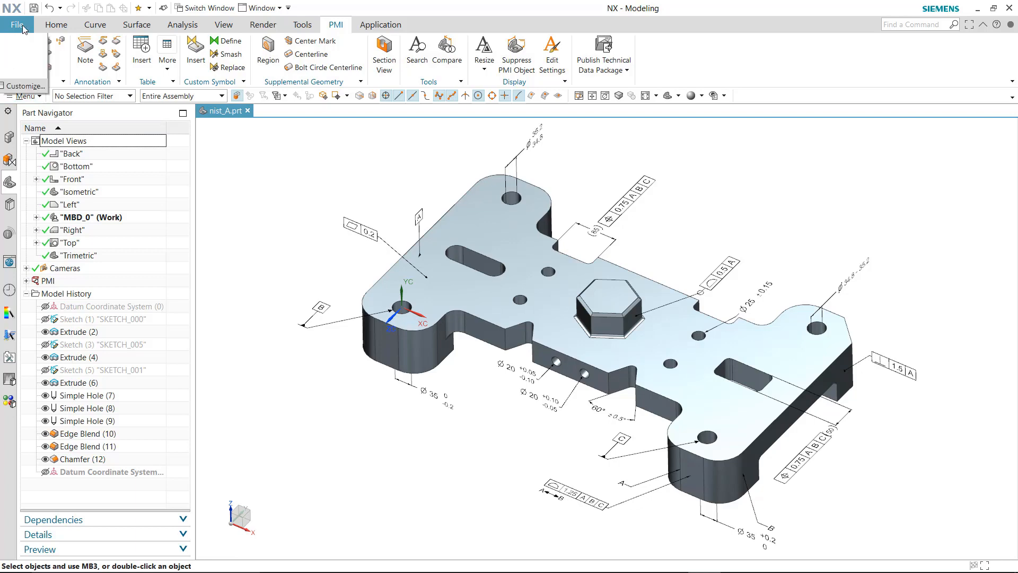
{"action": "left_click", "coordinate": [18, 25]}
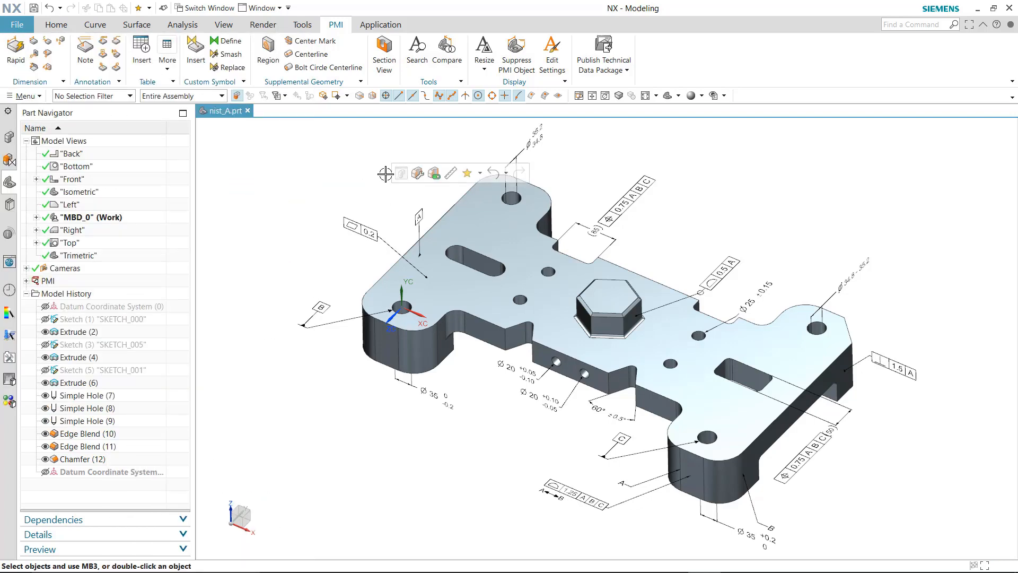
Step: Start a technical data package using the JT plus PDF method with the A4 portrait part template
{"action": "left_click", "coordinate": [628, 70]}
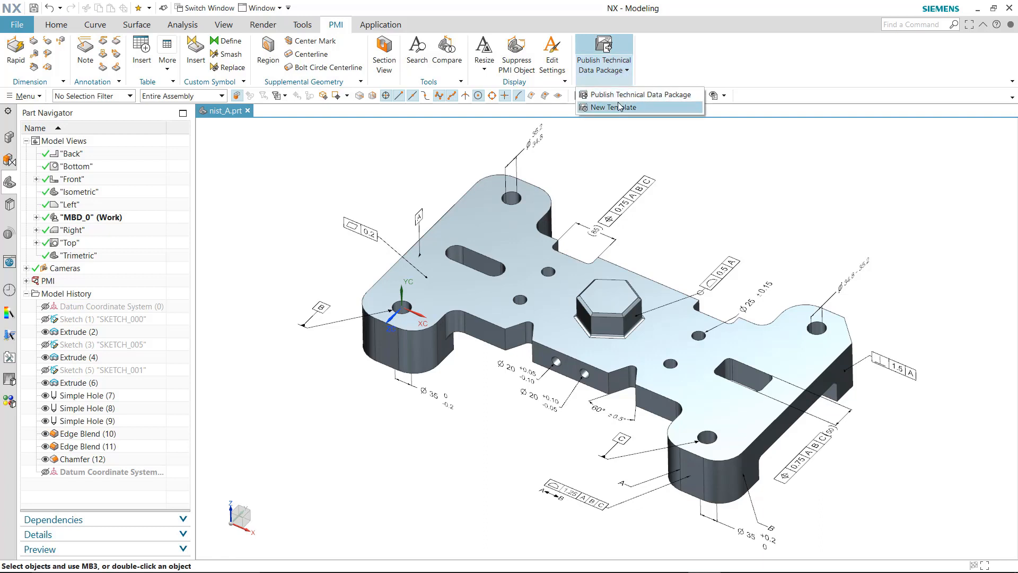
{"action": "left_click", "coordinate": [641, 95]}
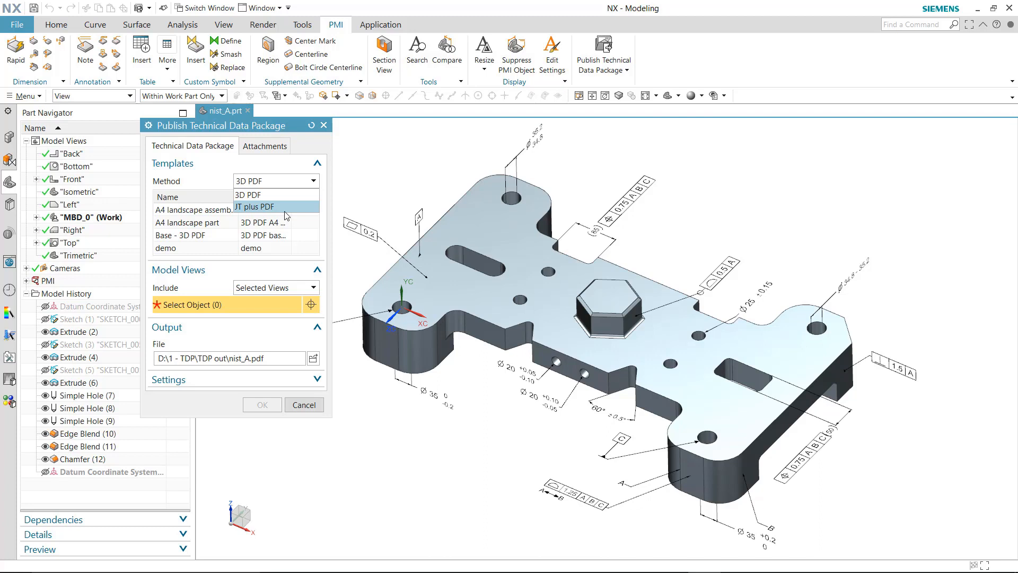
{"action": "left_click", "coordinate": [255, 206]}
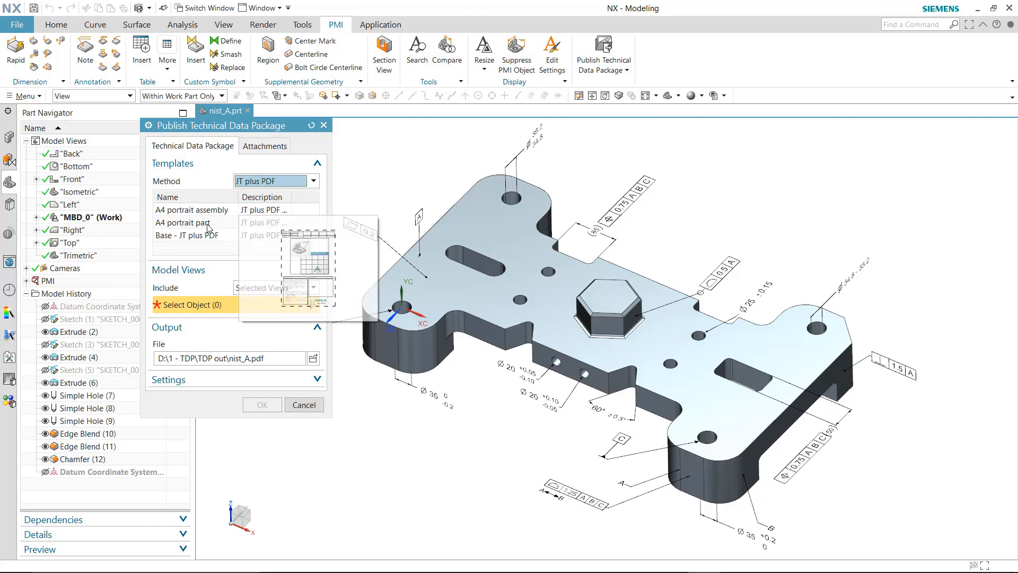
{"action": "left_click", "coordinate": [182, 223]}
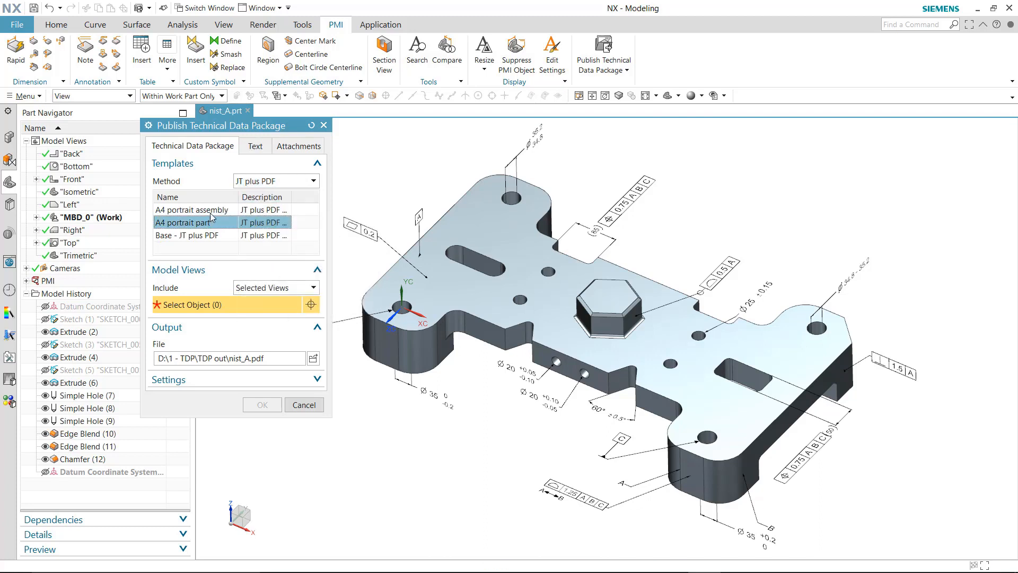
{"action": "left_click", "coordinate": [191, 209]}
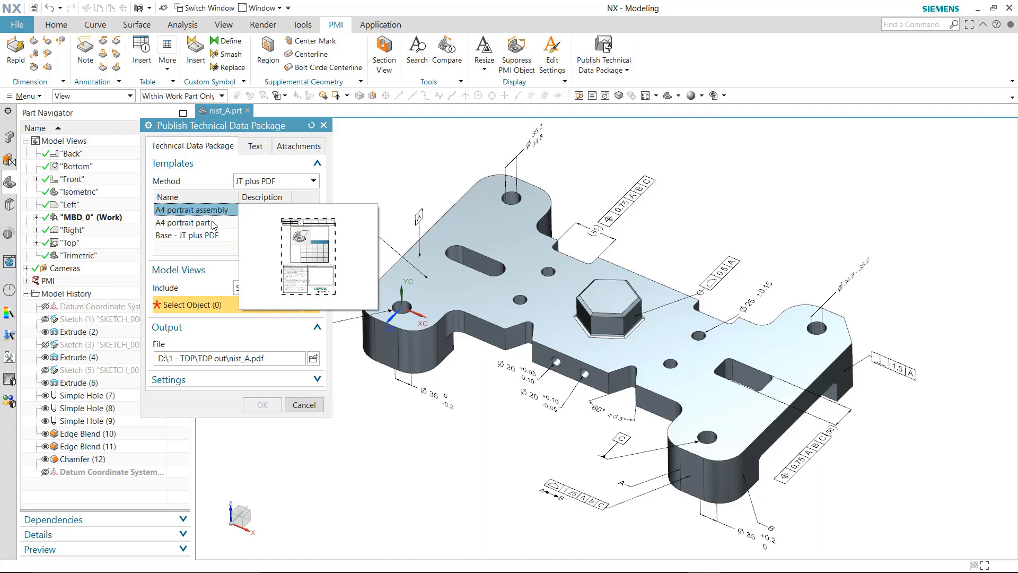
{"action": "left_click", "coordinate": [182, 223]}
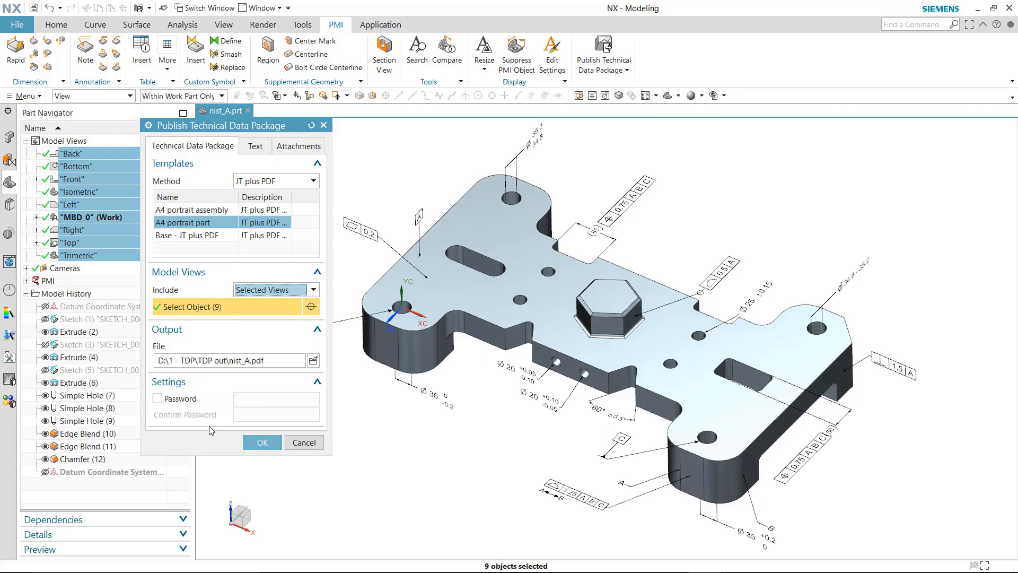
Step: Leave password protection off and move to the package's title block text fields
{"action": "left_click", "coordinate": [157, 398]}
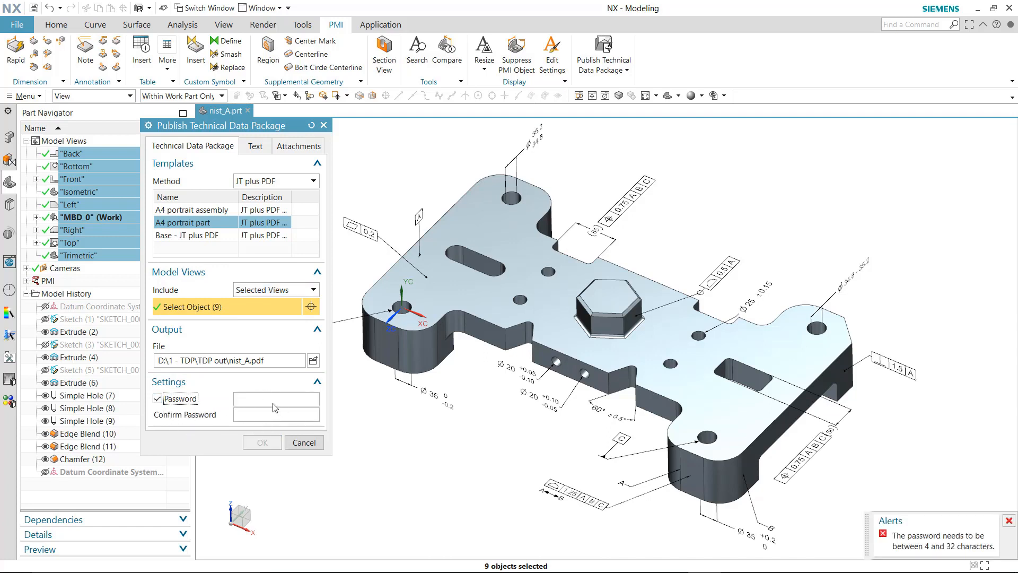
{"action": "left_click", "coordinate": [157, 397]}
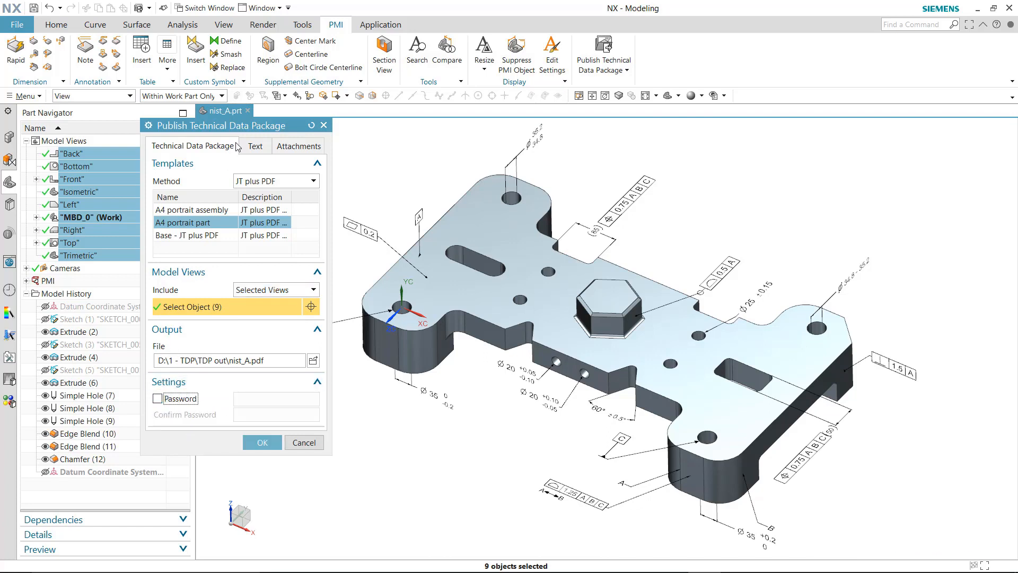
{"action": "left_click", "coordinate": [254, 146]}
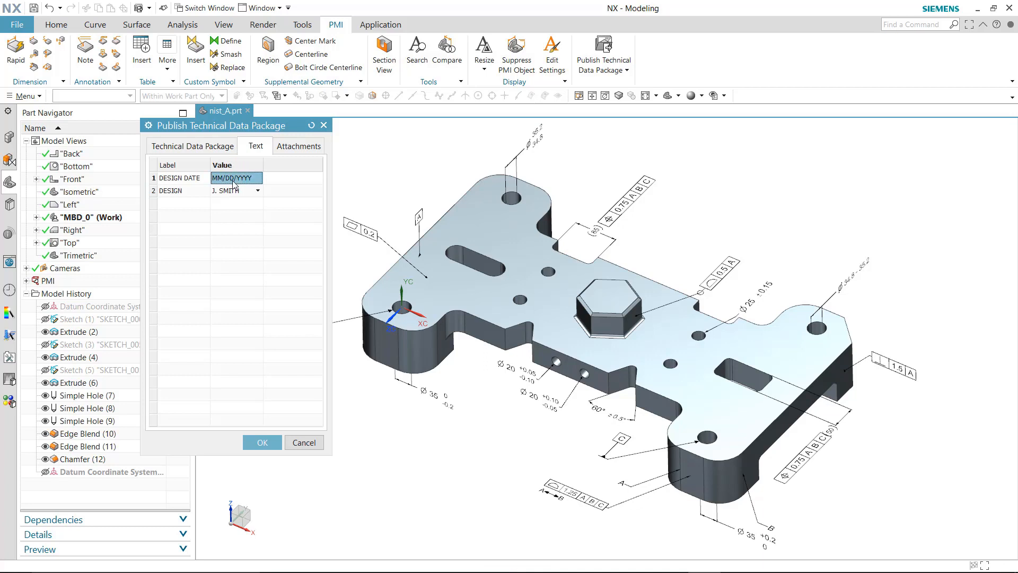
Step: Enter 11/01/2018 as the design date and choose the second designer offered
{"action": "type", "text": "11/01/"}
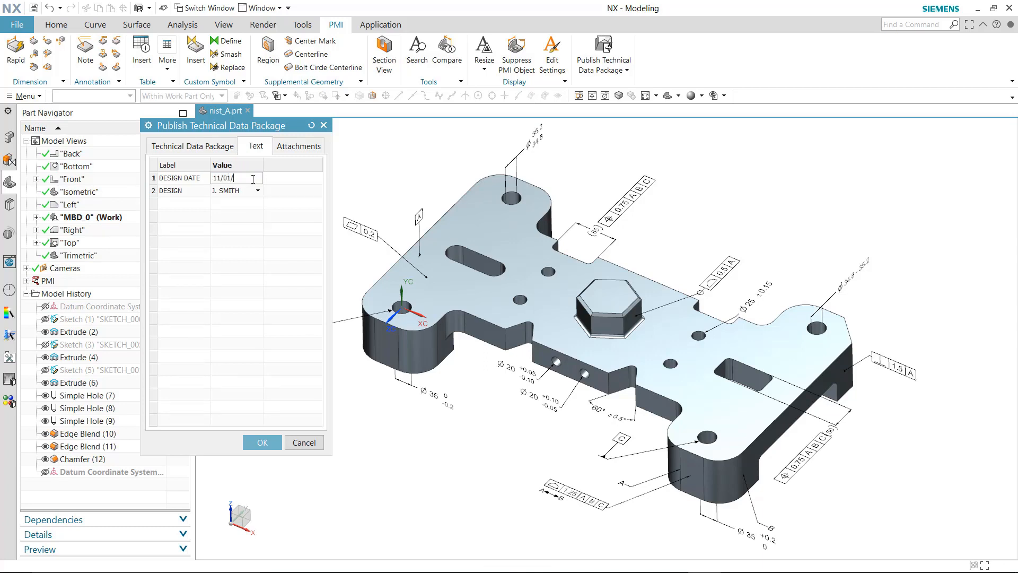
{"action": "type", "text": "2018"}
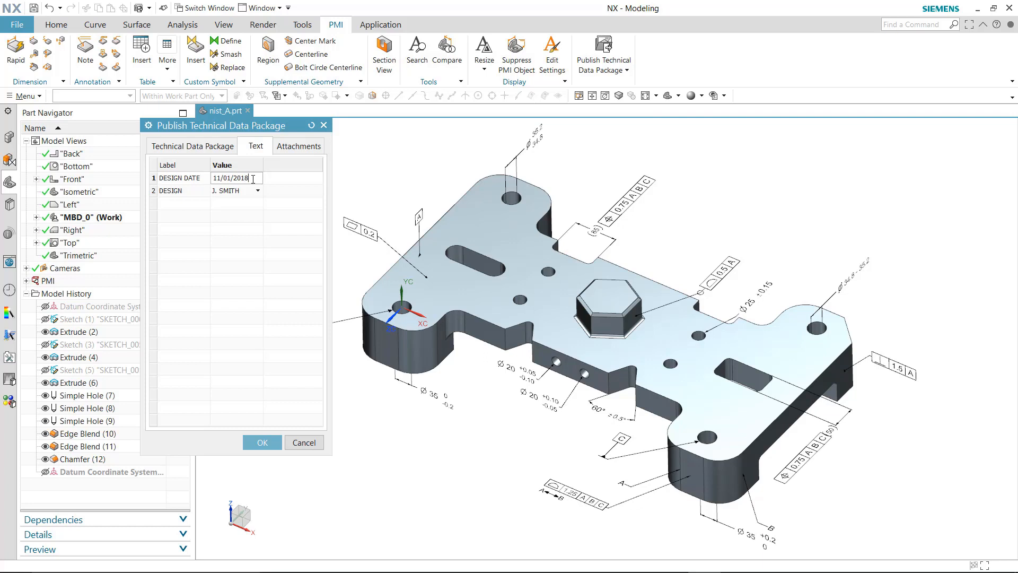
{"action": "left_click", "coordinate": [259, 191]}
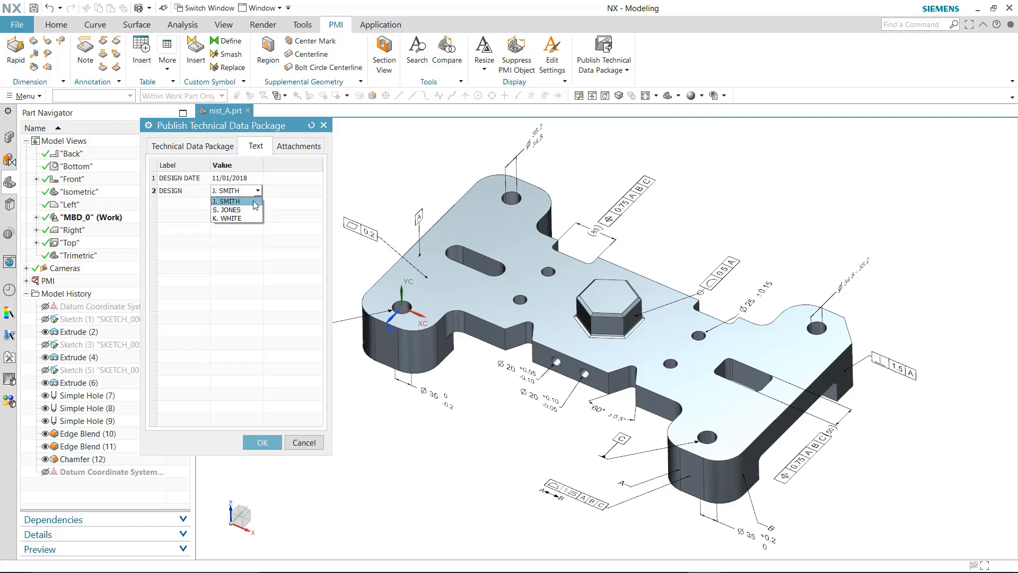
{"action": "mouse_move", "coordinate": [238, 209]}
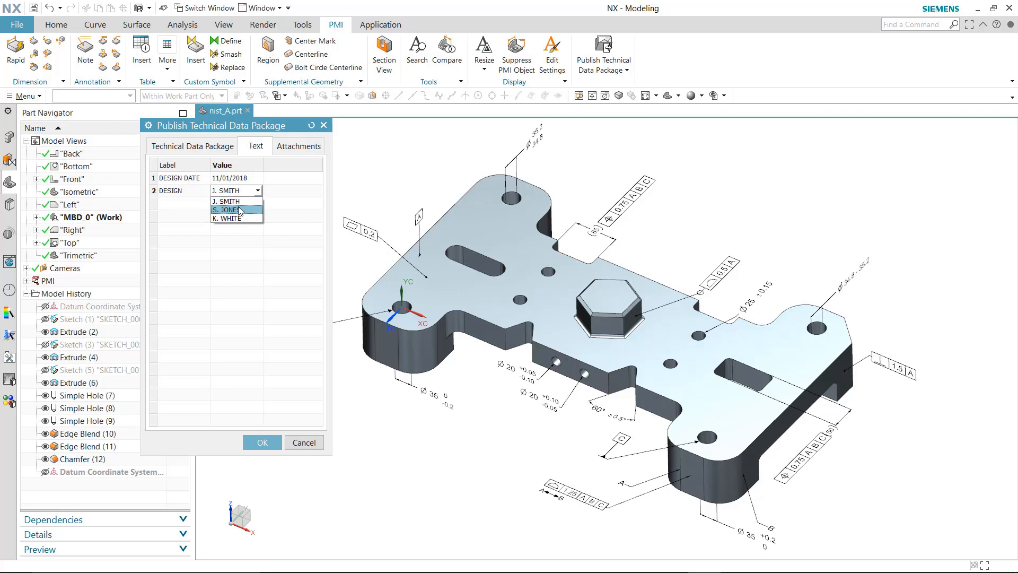
{"action": "left_click", "coordinate": [299, 145]}
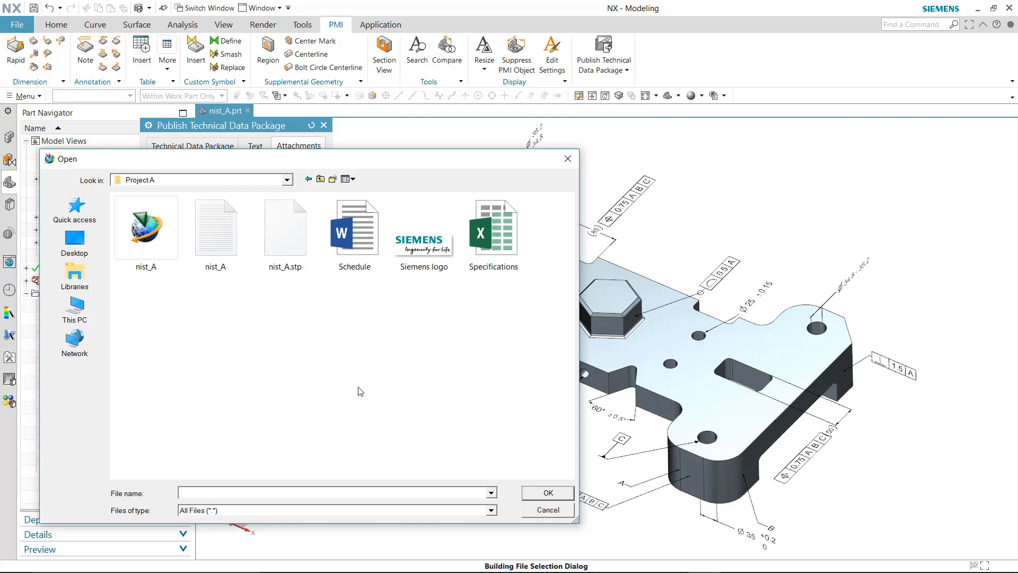
Step: Attach the nist_A.stp STEP file from the Project A folder to the package
{"action": "left_click", "coordinate": [147, 229]}
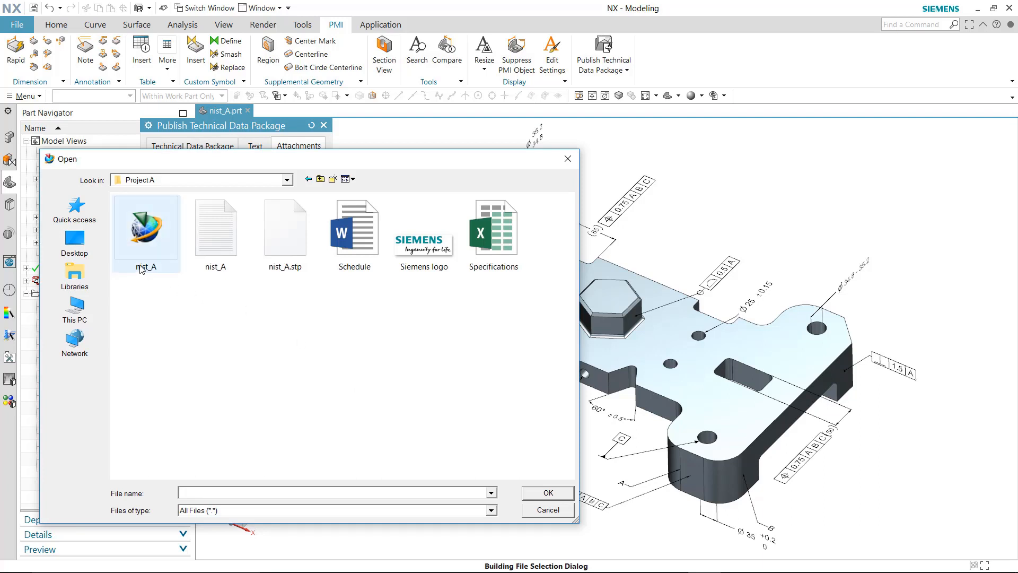
{"action": "left_click", "coordinate": [286, 227]}
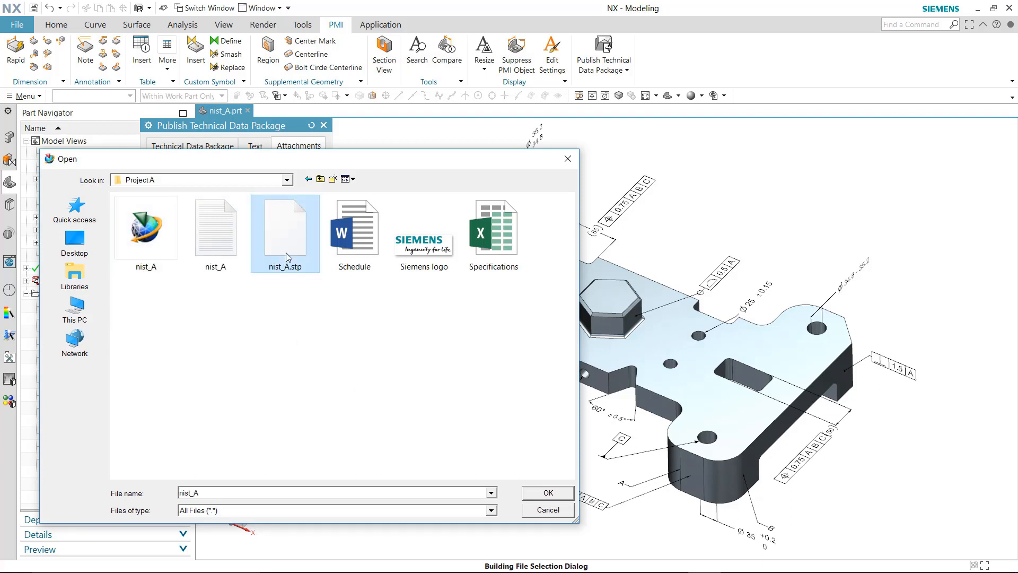
{"action": "left_click", "coordinate": [547, 492]}
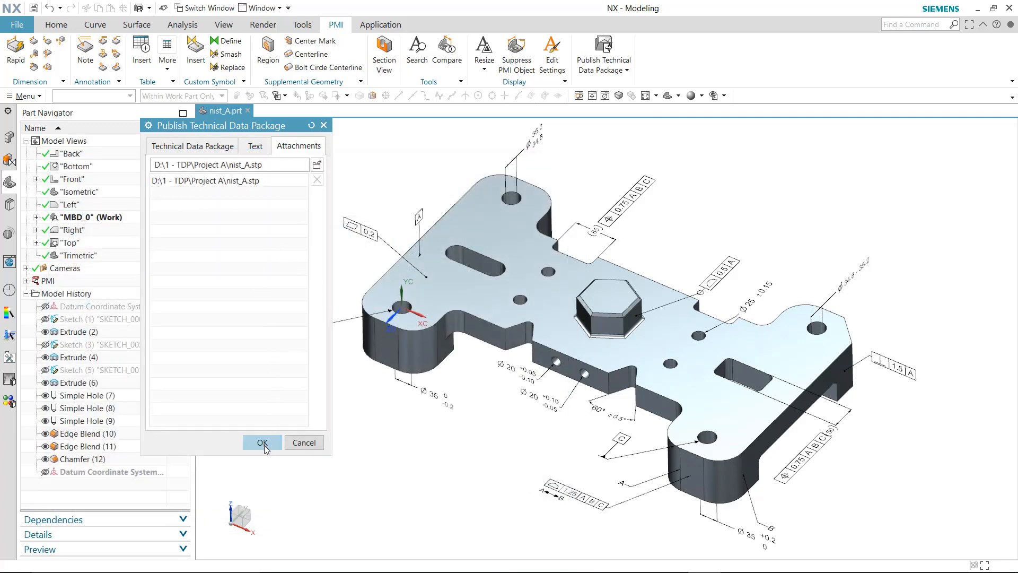
{"action": "left_click", "coordinate": [192, 145]}
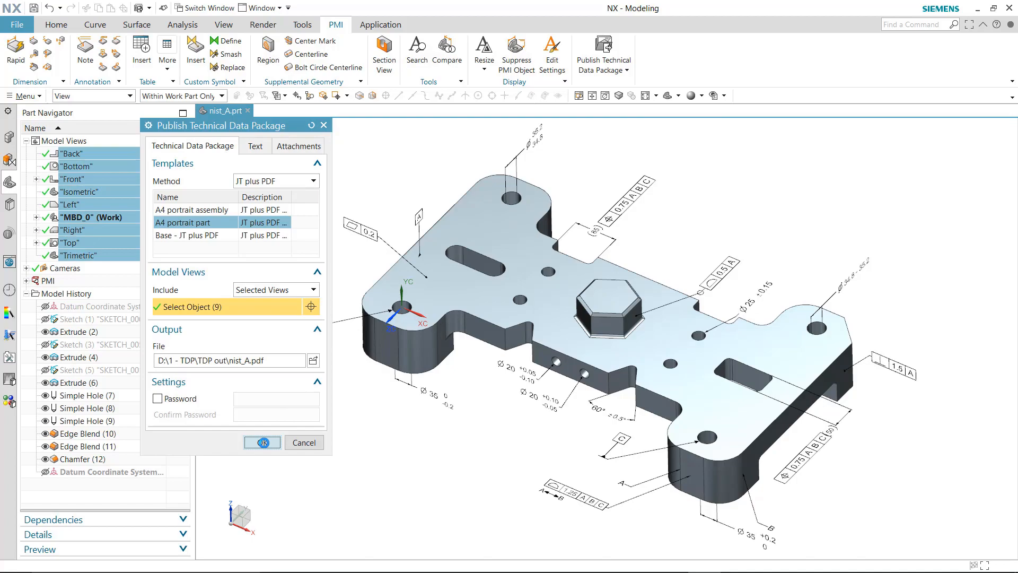
Step: Publish the package and load the resulting nist_A.pdf from the TDP out folder in JT2Go
{"action": "left_click", "coordinate": [262, 442]}
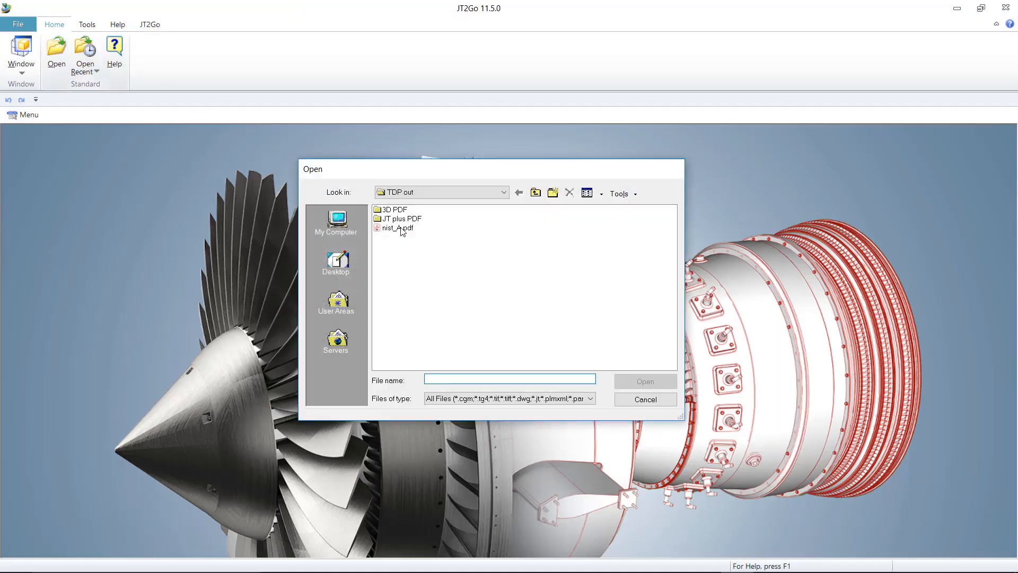
{"action": "double_click", "coordinate": [393, 227]}
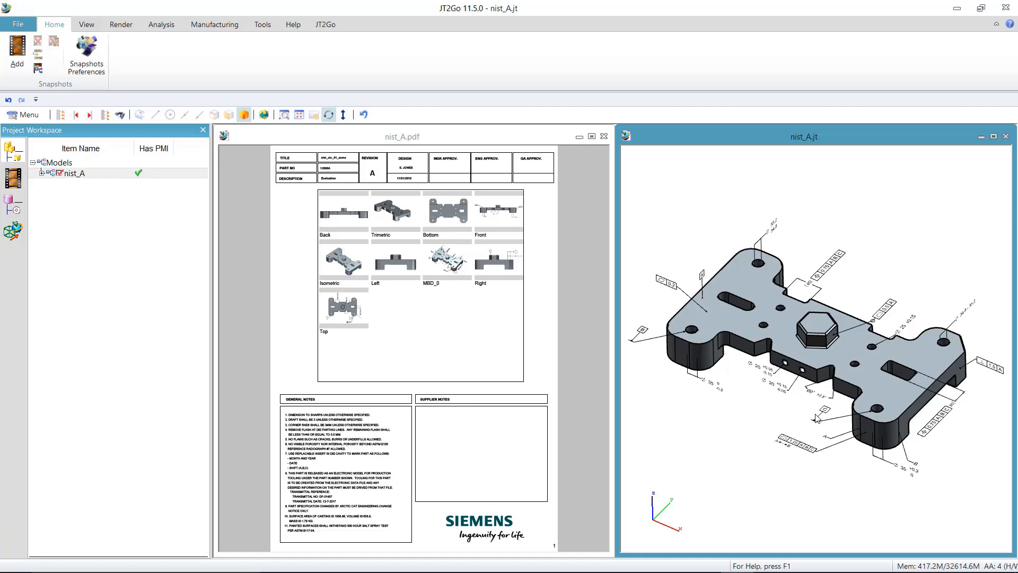
Step: Zoom the nist_A.jt model, then make the nist_A.pdf sheet the active document
{"action": "left_click_drag", "start_coordinate": [815, 419], "coordinate": [743, 379]}
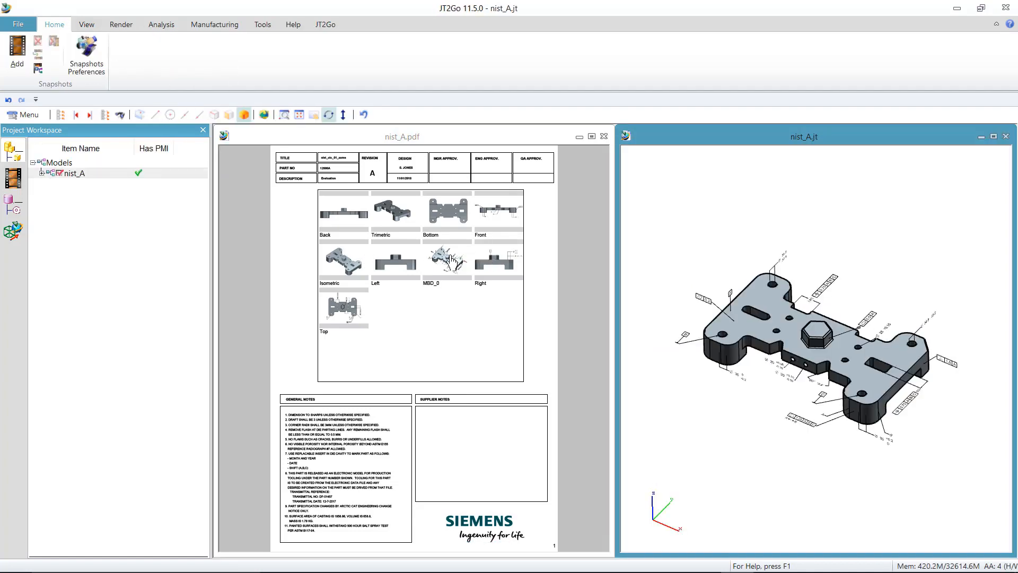
{"action": "mouse_move", "coordinate": [371, 318]}
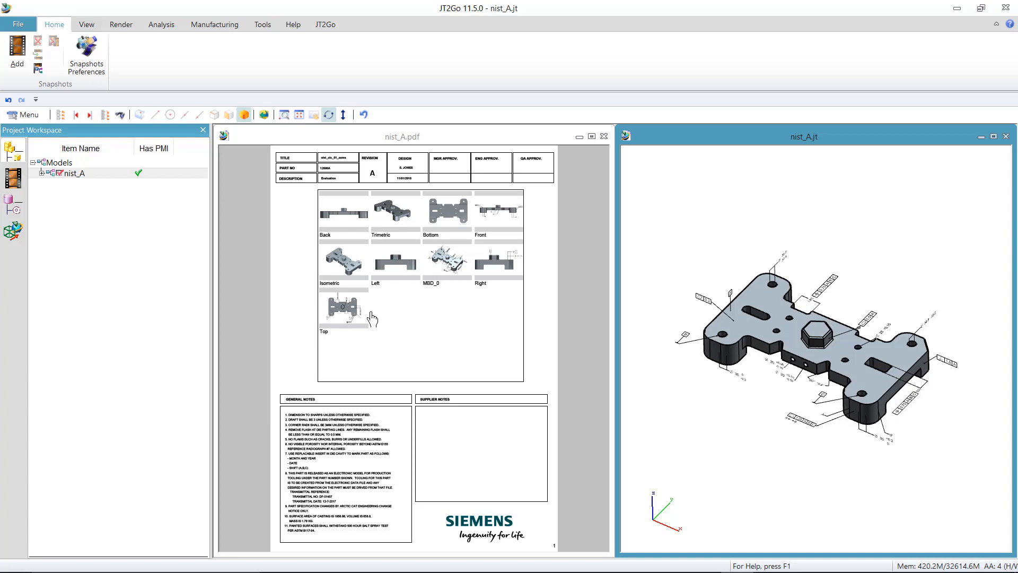
{"action": "left_click", "coordinate": [401, 135]}
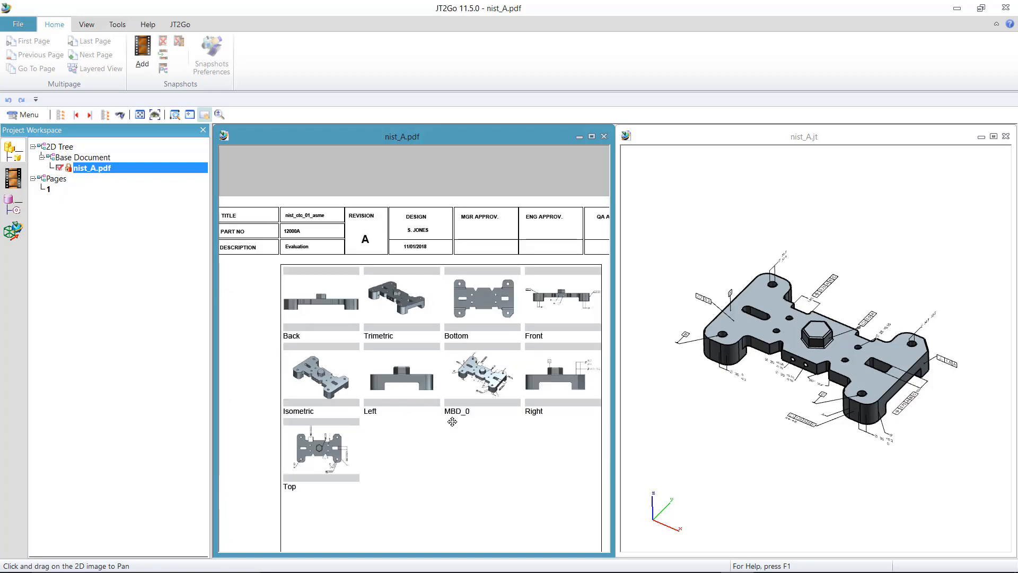
Step: Reset the nist_A PDF to its full-page Base View and show the View ribbon commands
{"action": "scroll", "scroll_direction": "down", "scroll_amount": 3}
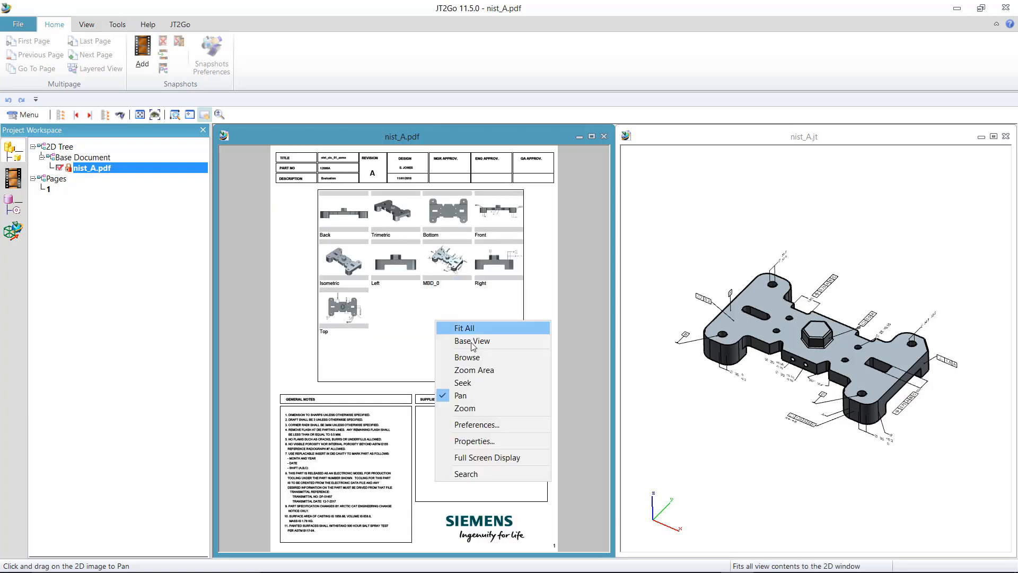
{"action": "left_click", "coordinate": [464, 328]}
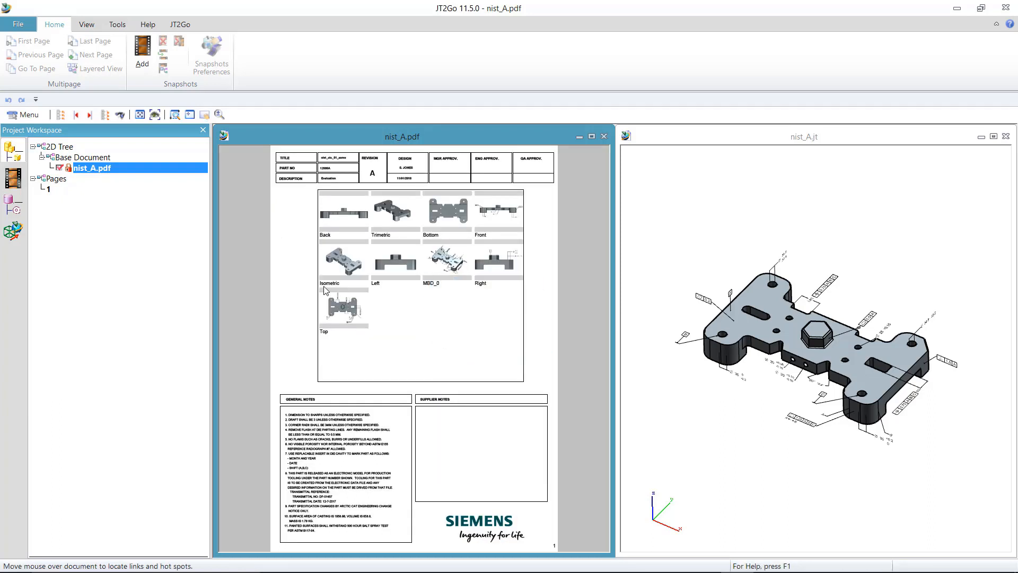
{"action": "left_click", "coordinate": [87, 23]}
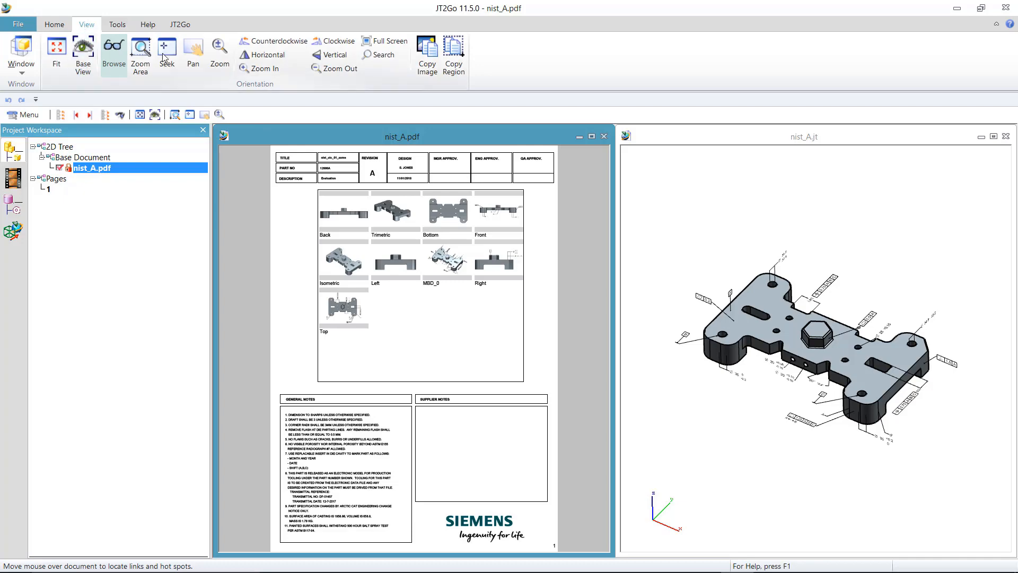
{"action": "mouse_move", "coordinate": [140, 150]}
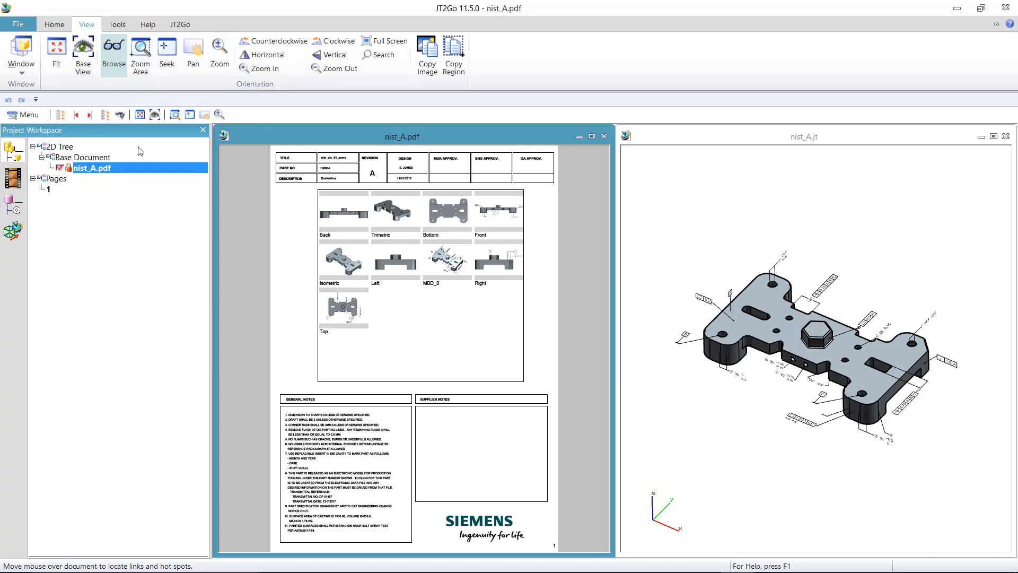